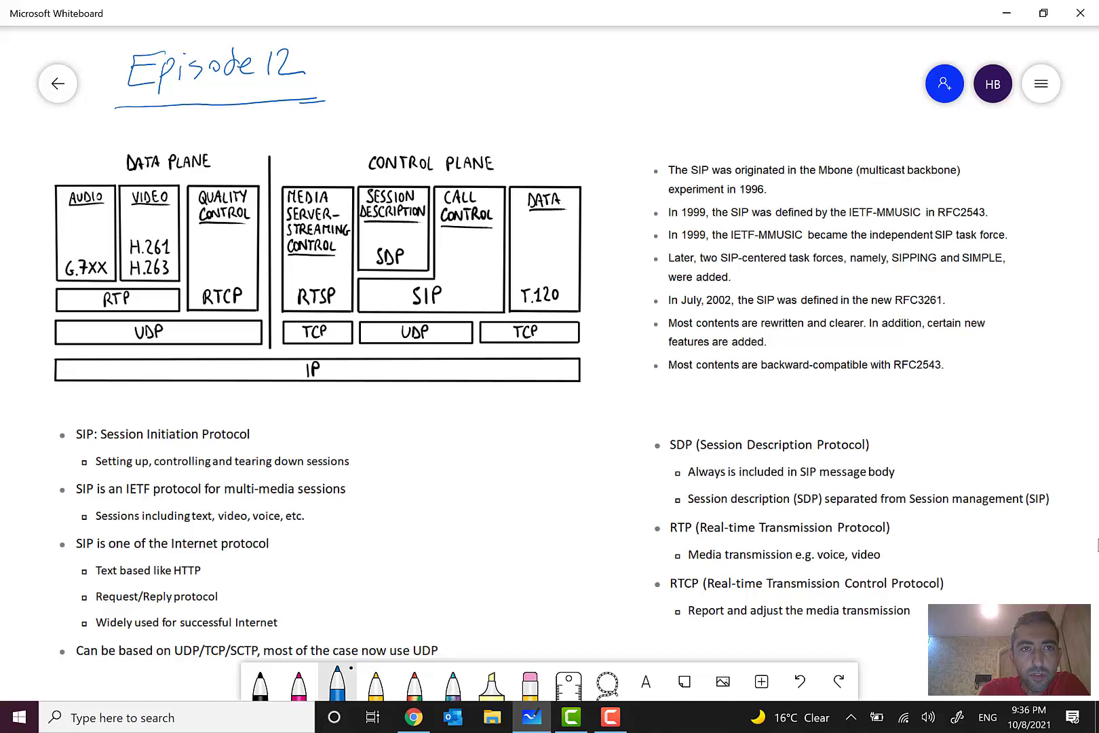
Select the magenta pen to write 'Call Control Protocols { ISUP, BICC' and underline key terms
{"action": "left_click", "coordinate": [298, 684]}
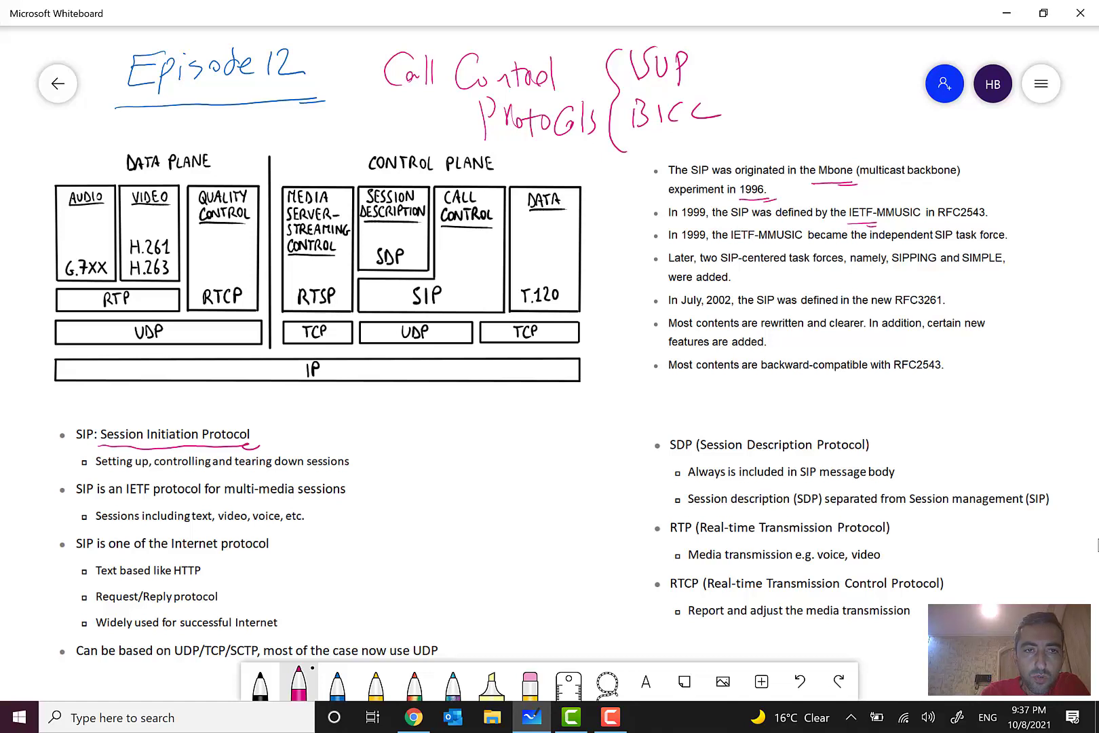
{"action": "mouse_move", "coordinate": [227, 484]}
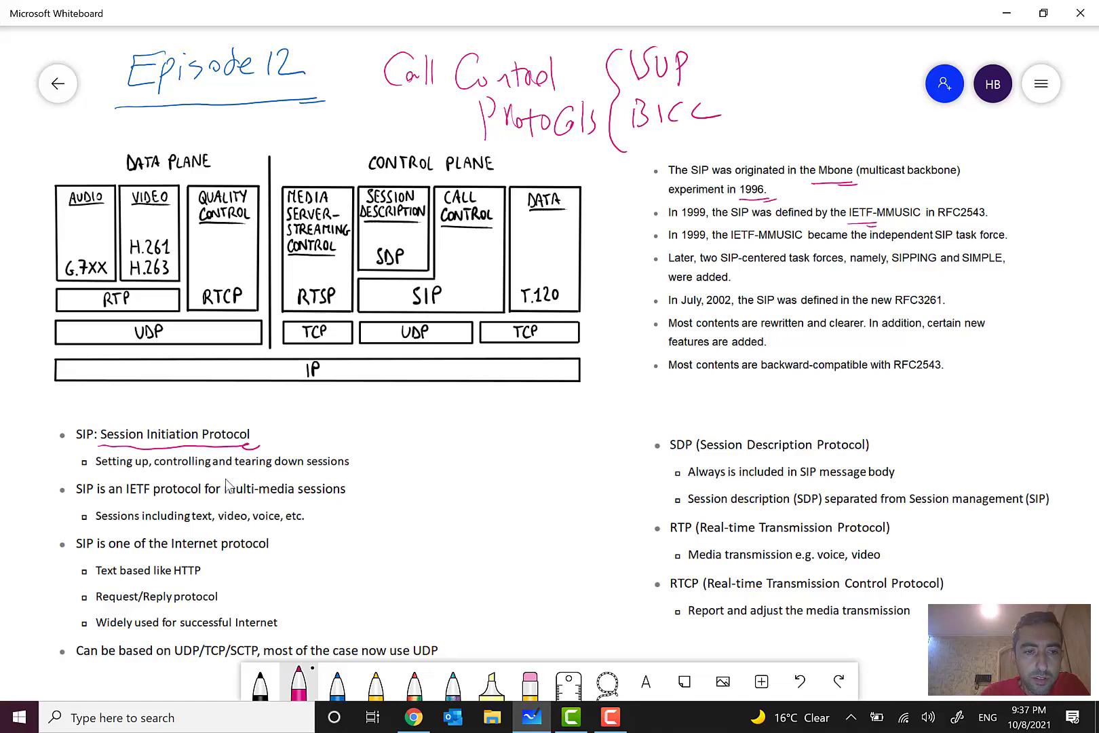
{"action": "mouse_move", "coordinate": [422, 253]}
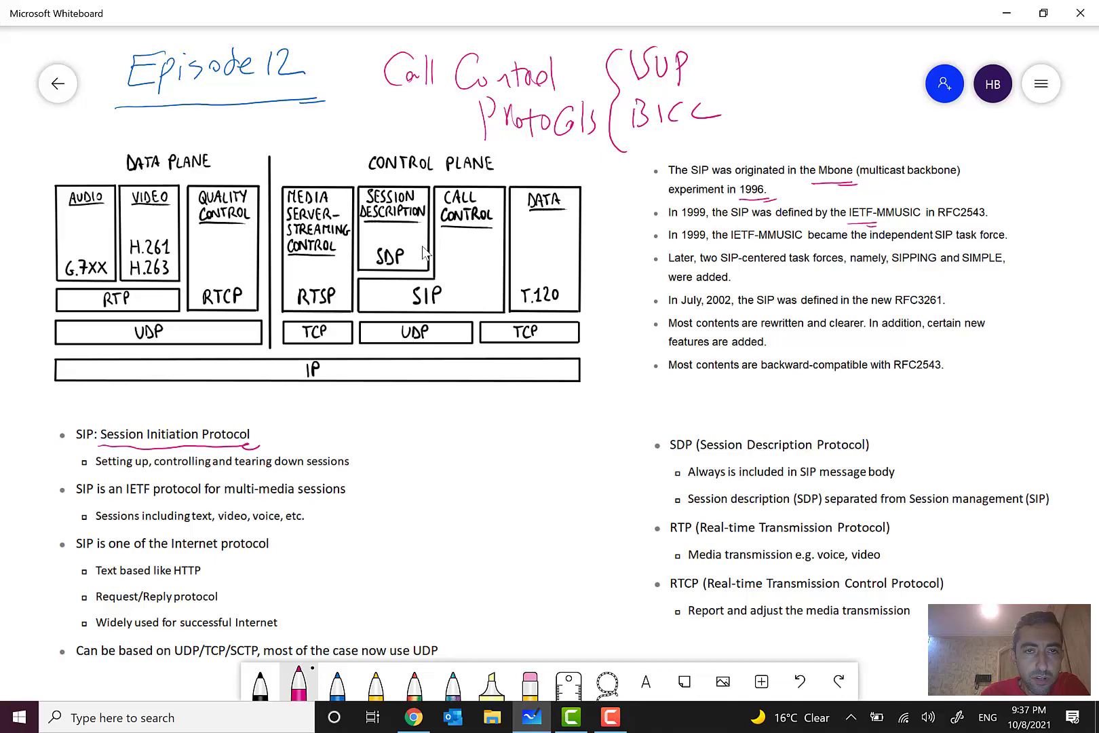
Scroll up to the SIP bullets to annotate them with magenta underlines, circles, an arrow and 404
{"action": "scroll", "scroll_direction": "up", "scroll_amount": 3}
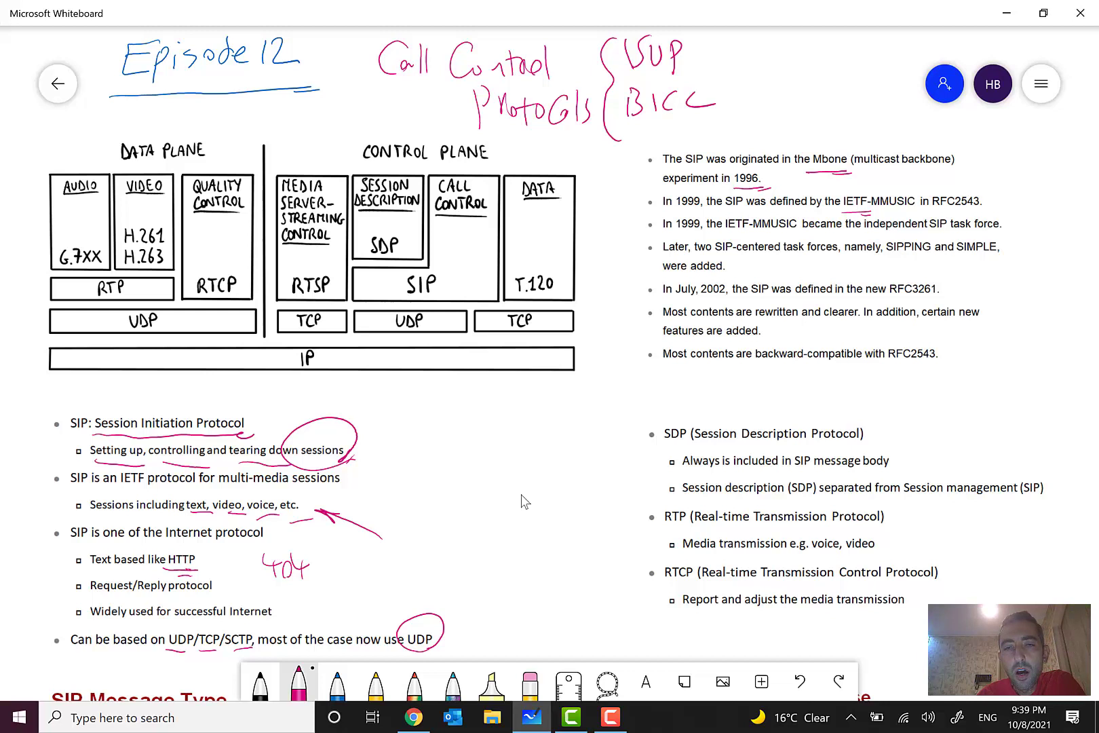
{"action": "mouse_move", "coordinate": [577, 480]}
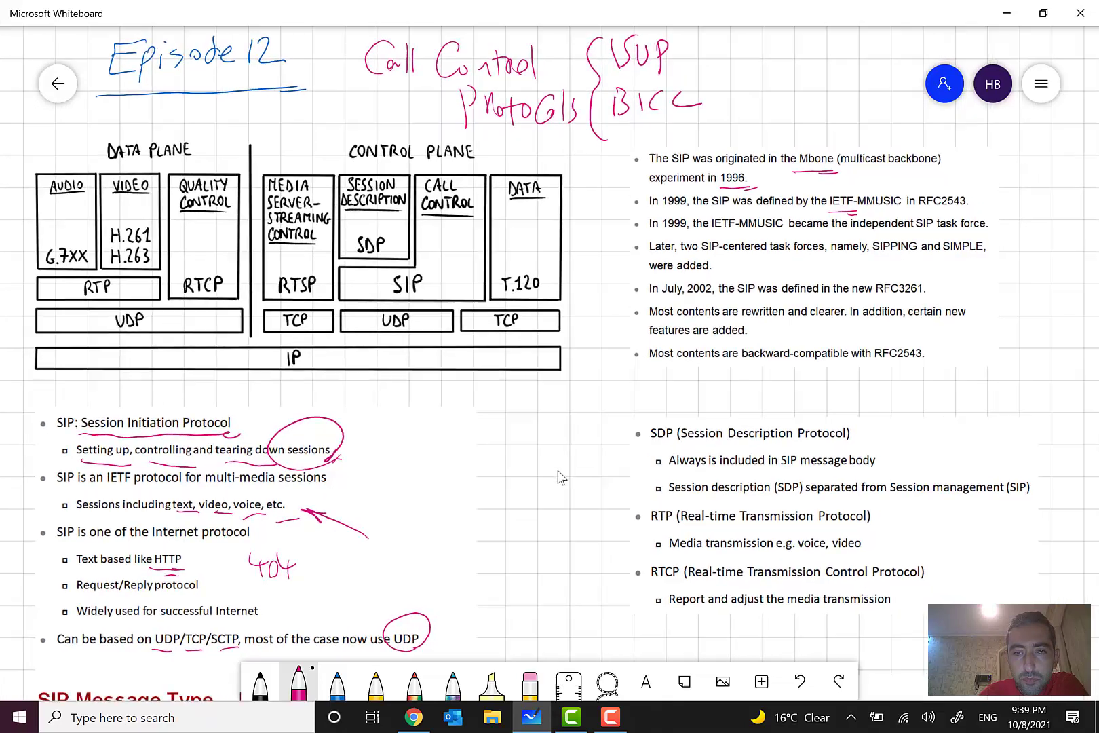
Circle Data Plane, Control Plane and Session Description in blue, then switch to pink for 'Codec,'
{"action": "scroll", "scroll_direction": "up", "scroll_amount": 3}
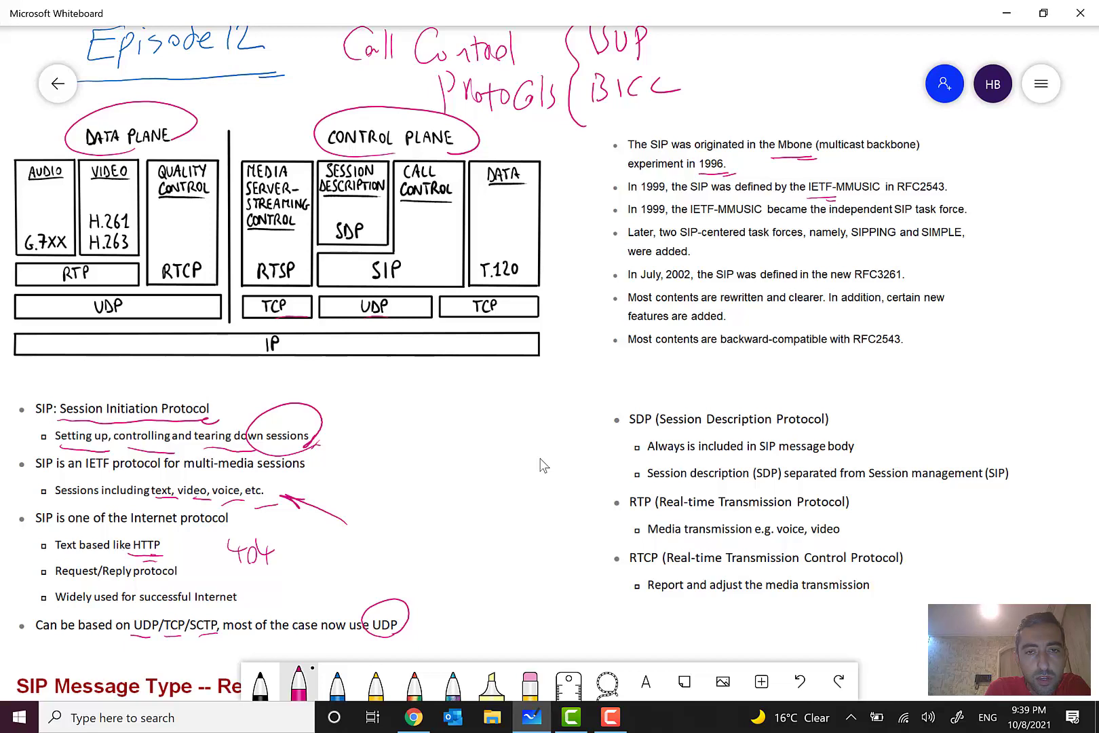
{"action": "mouse_move", "coordinate": [298, 681]}
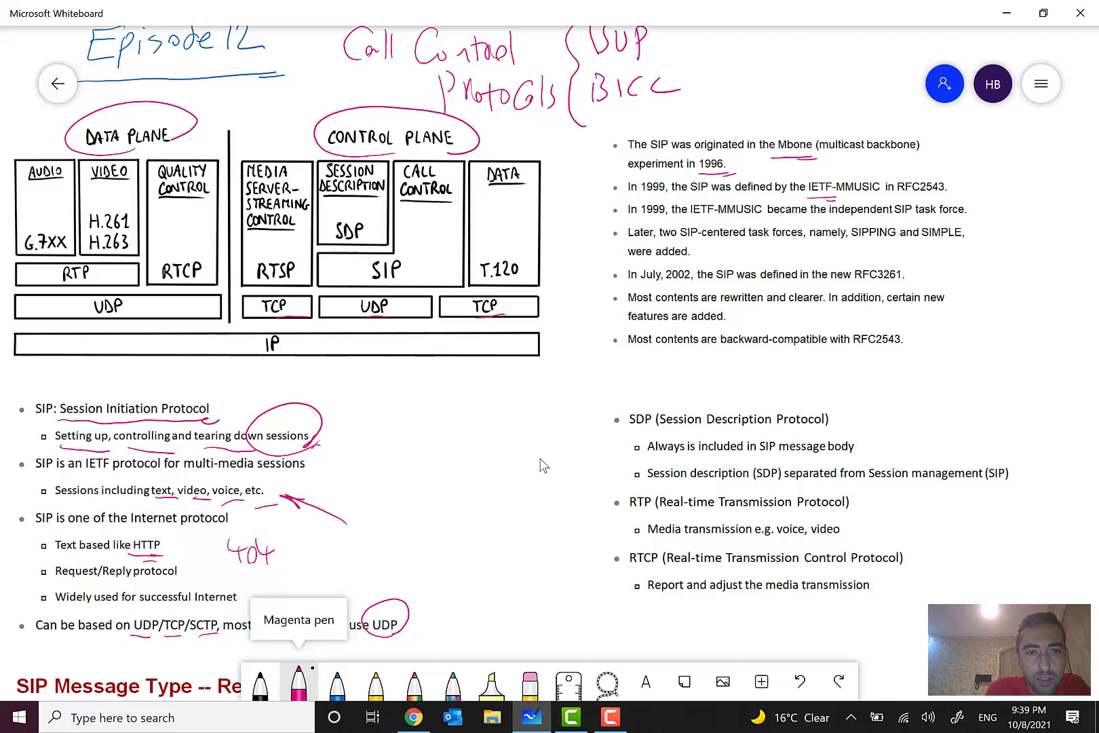
{"action": "left_click", "coordinate": [336, 682]}
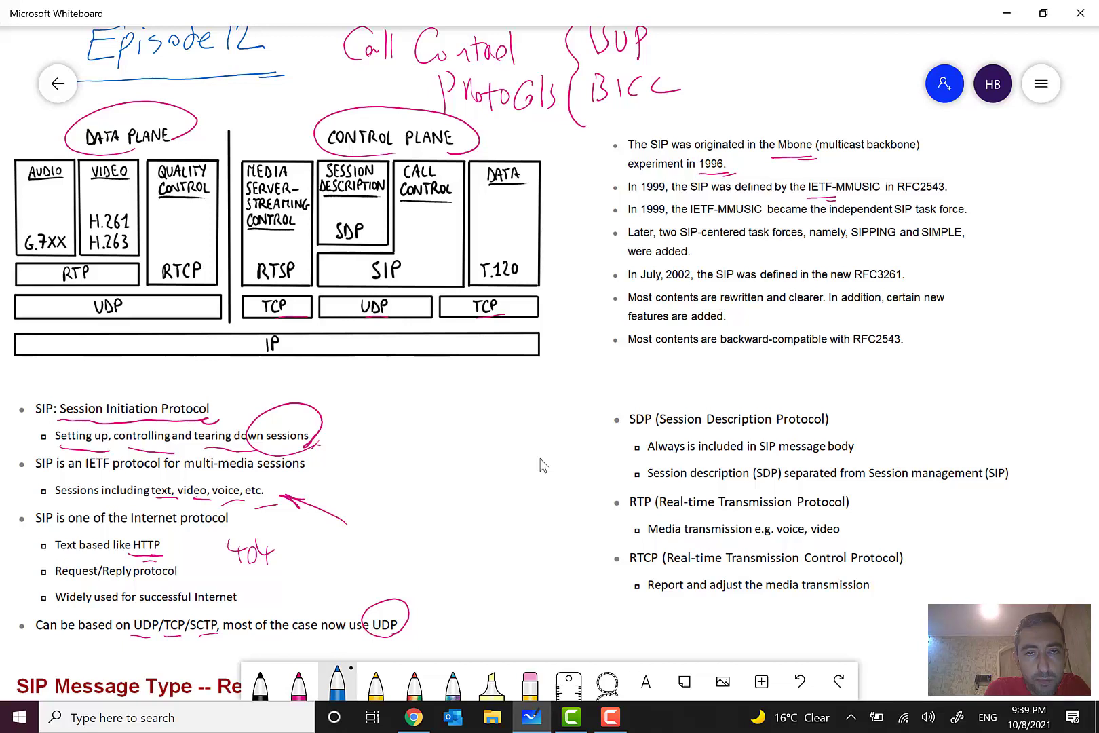
{"action": "left_click", "coordinate": [420, 225]}
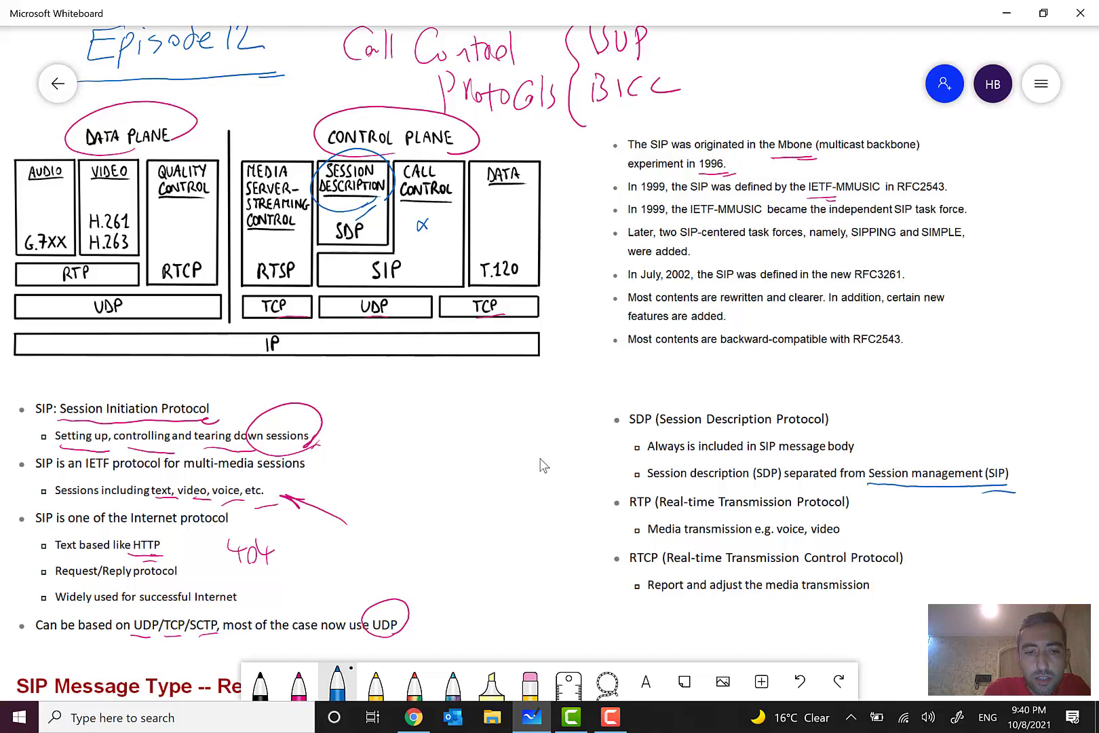
{"action": "left_click", "coordinate": [297, 680]}
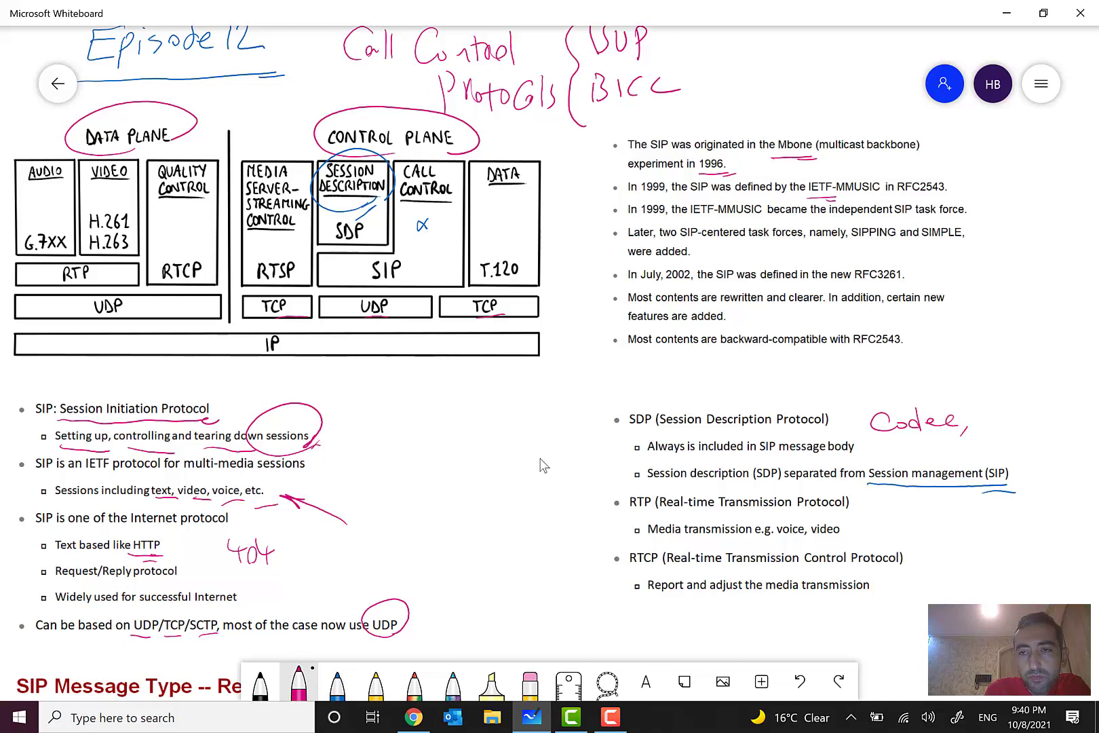
Write 'Audio' after Codec and sketch the SIP/RTP endpoints, circling RTP and UDP
{"action": "type", "text": "Audio"}
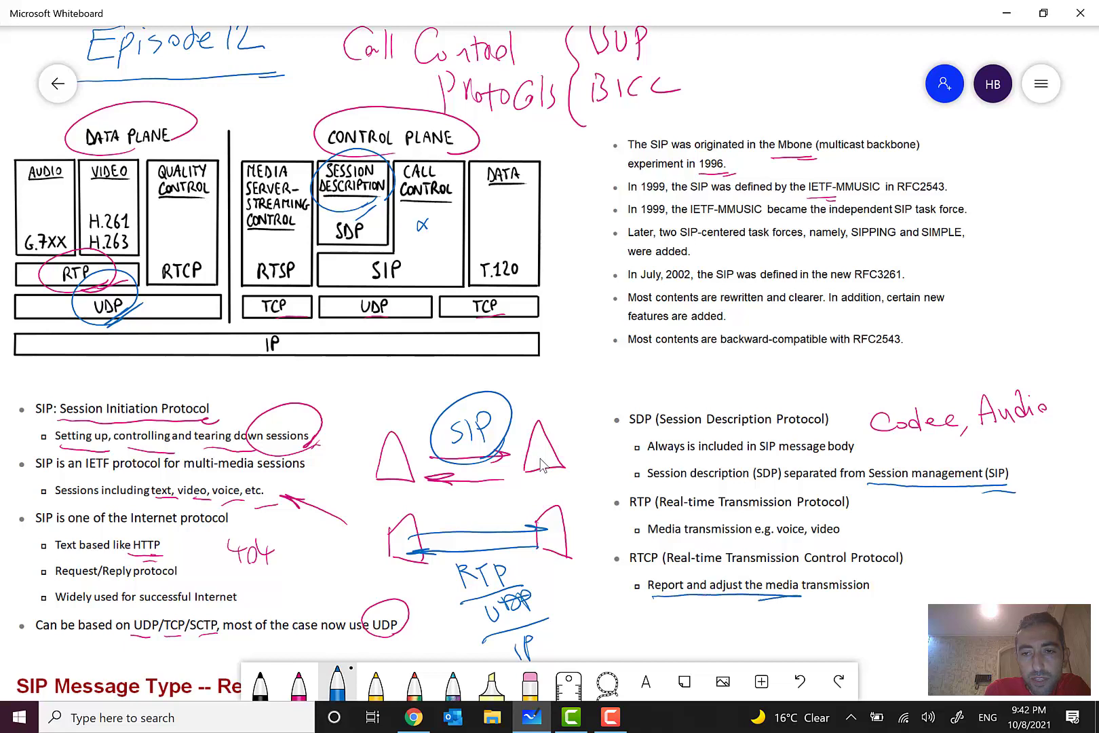
{"action": "mouse_move", "coordinate": [456, 452]}
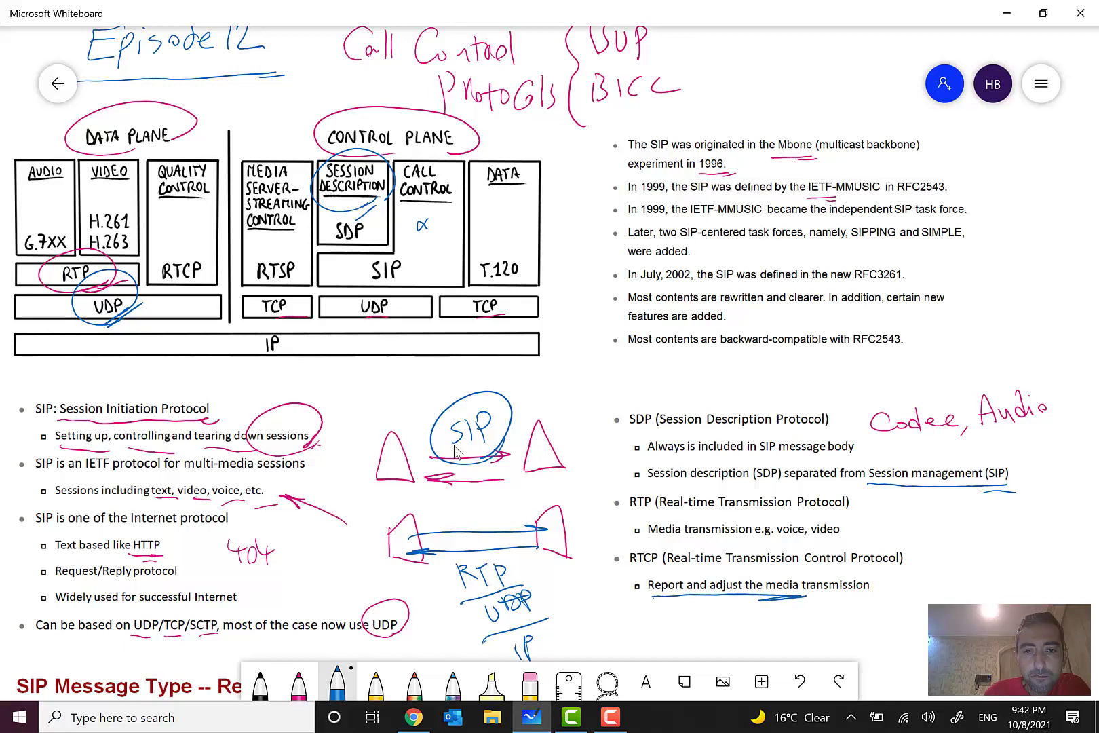
Scroll down to the SIP Message Type Request and Response slides
{"action": "scroll", "scroll_direction": "down", "scroll_amount": 3}
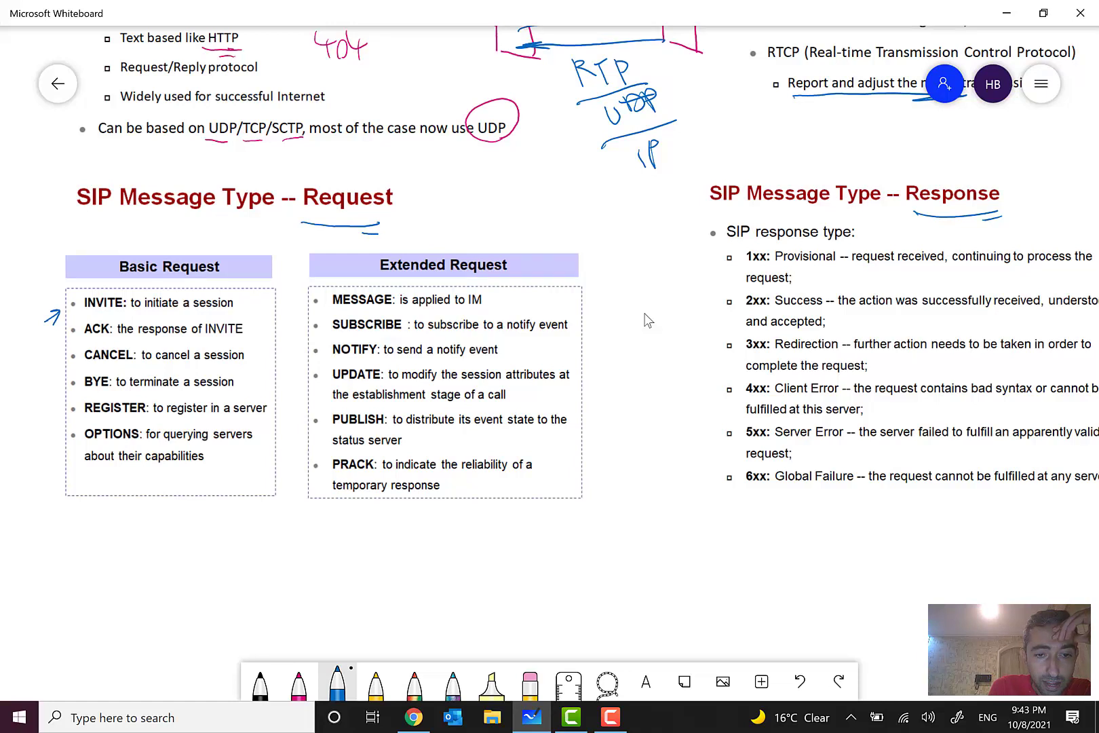
In pink, add arrows on ACK through OPTIONS and write 'Provisional Ack', 'Ringing', 'Trying'
{"action": "left_click", "coordinate": [298, 679]}
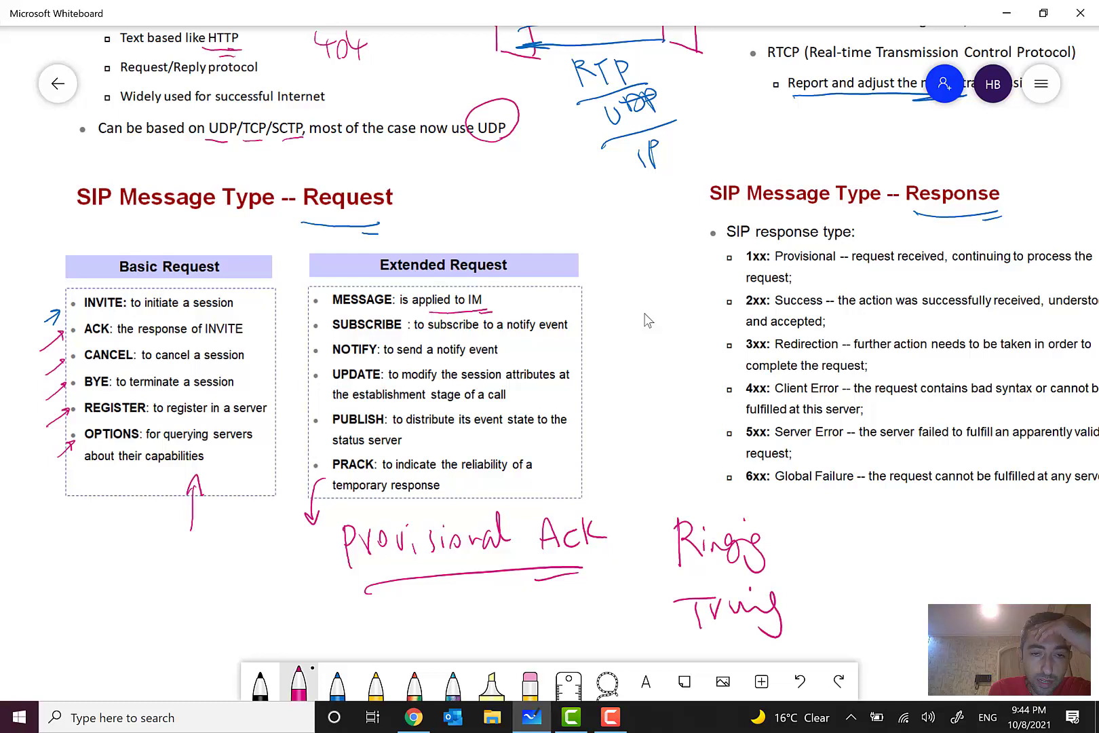
{"action": "left_click", "coordinate": [337, 683]}
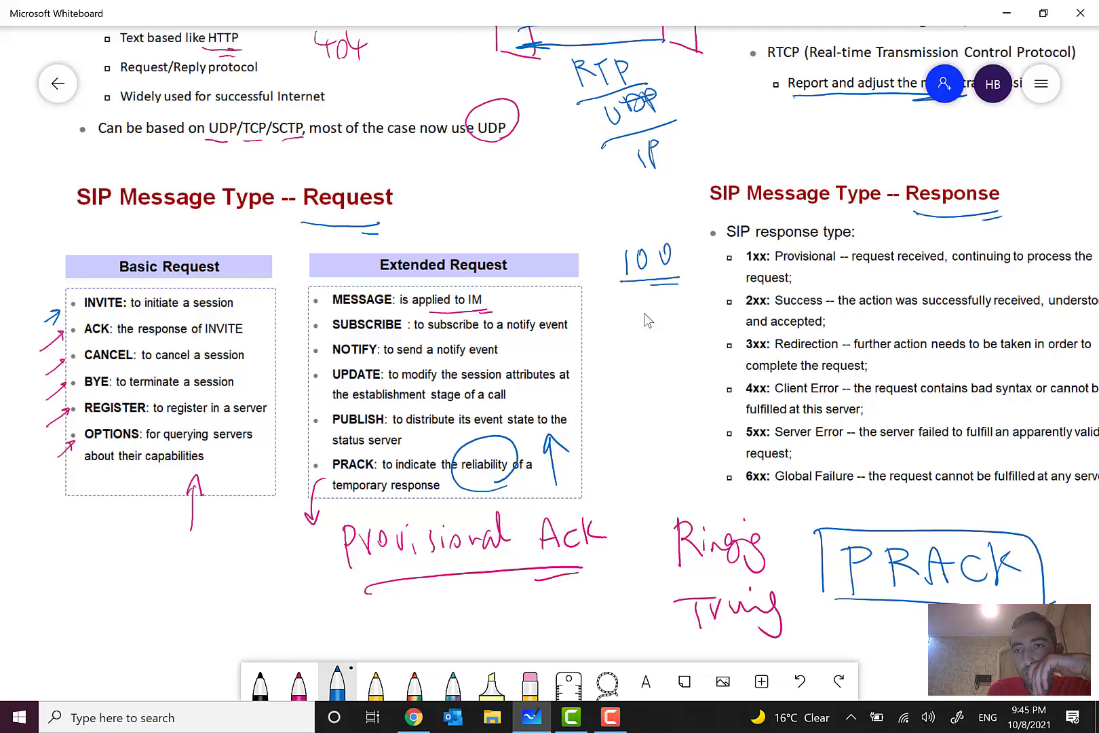
{"action": "mouse_move", "coordinate": [555, 311]}
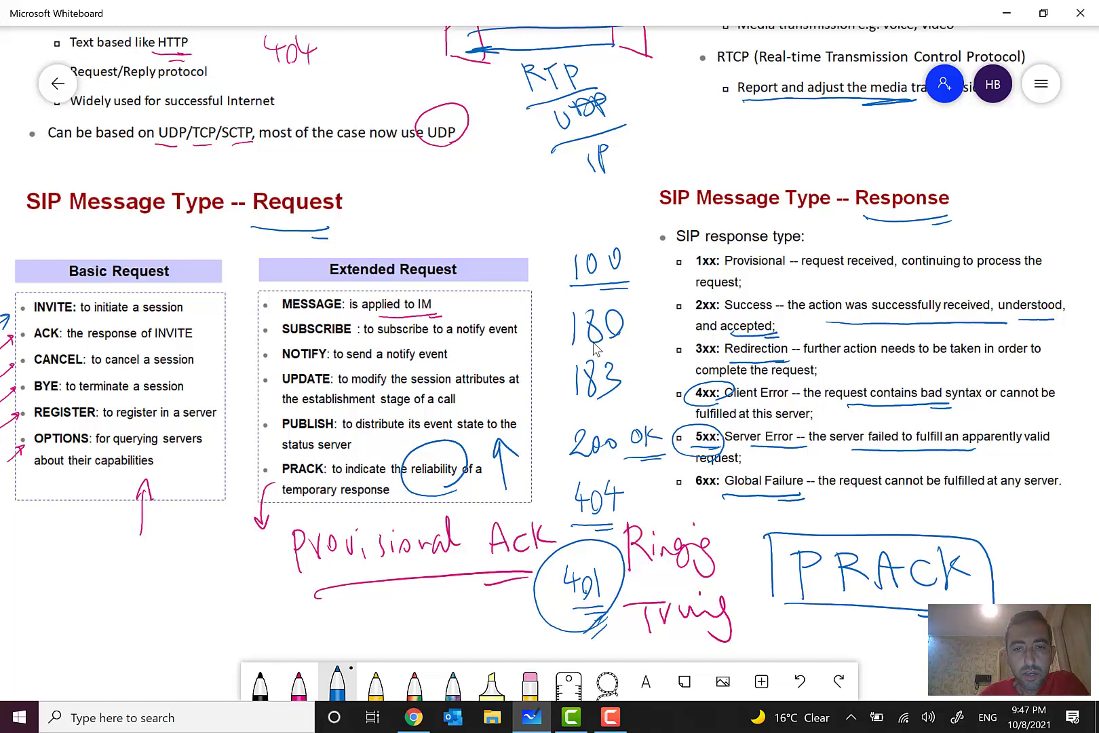
{"action": "mouse_move", "coordinate": [430, 195]}
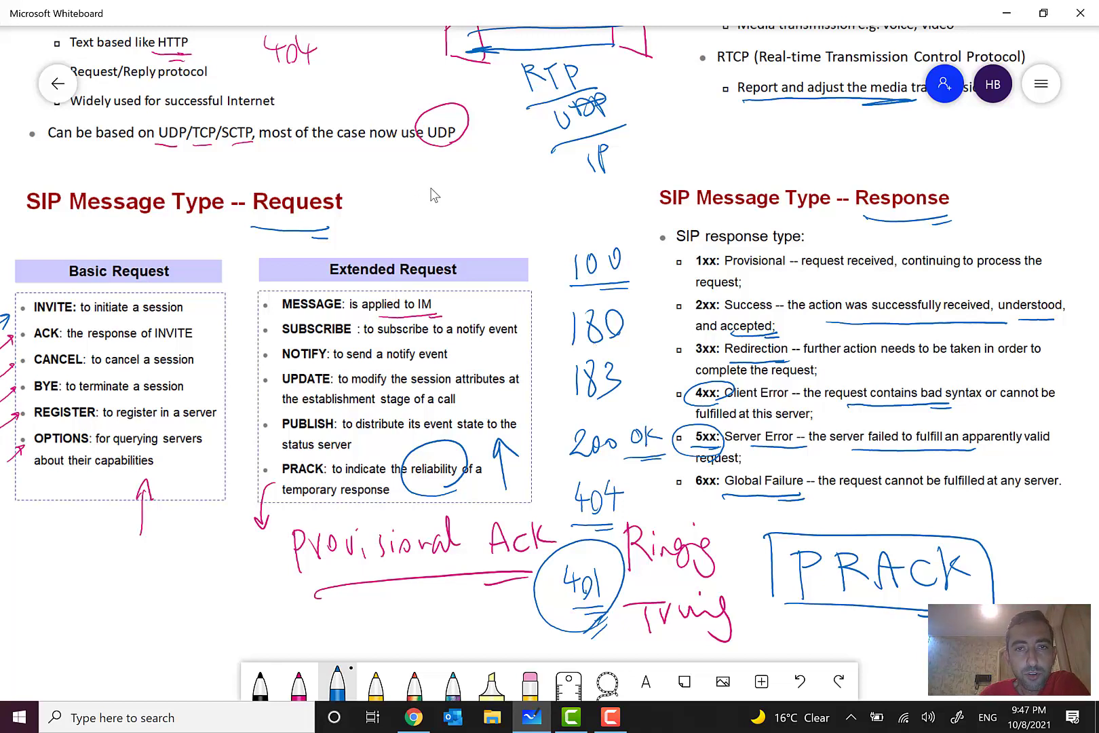